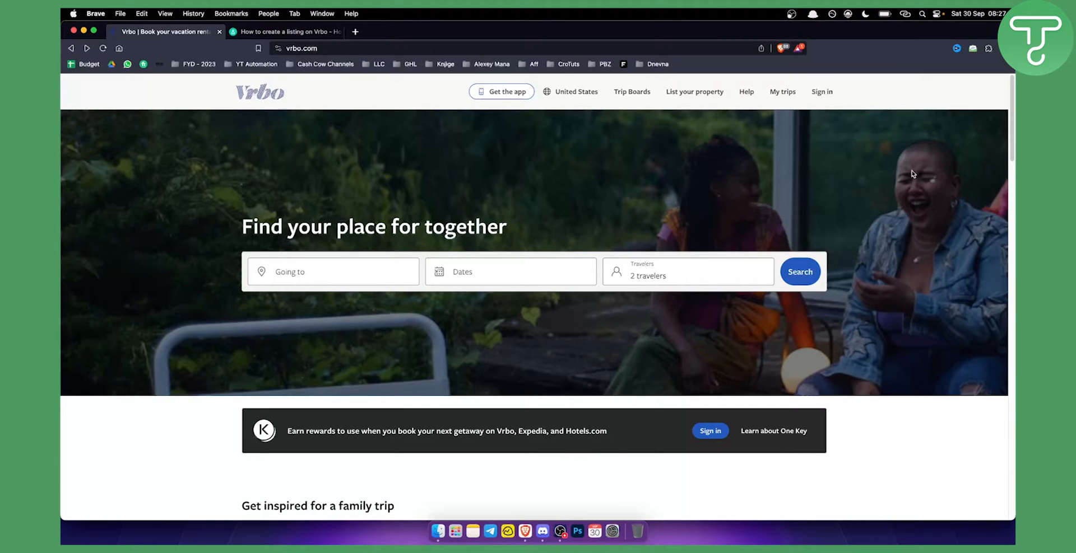
pyautogui.moveTo(884, 162)
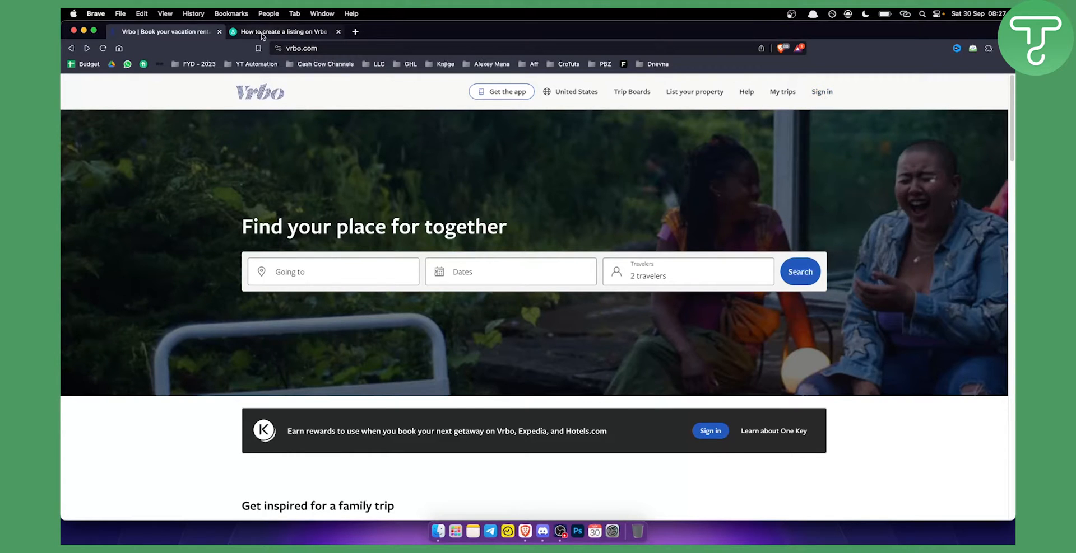
# - Scroll through the Hosthub Vrbo listing guide, check the Vrbo home page, then return to the guide's amenities step
pyautogui.click(281, 31)
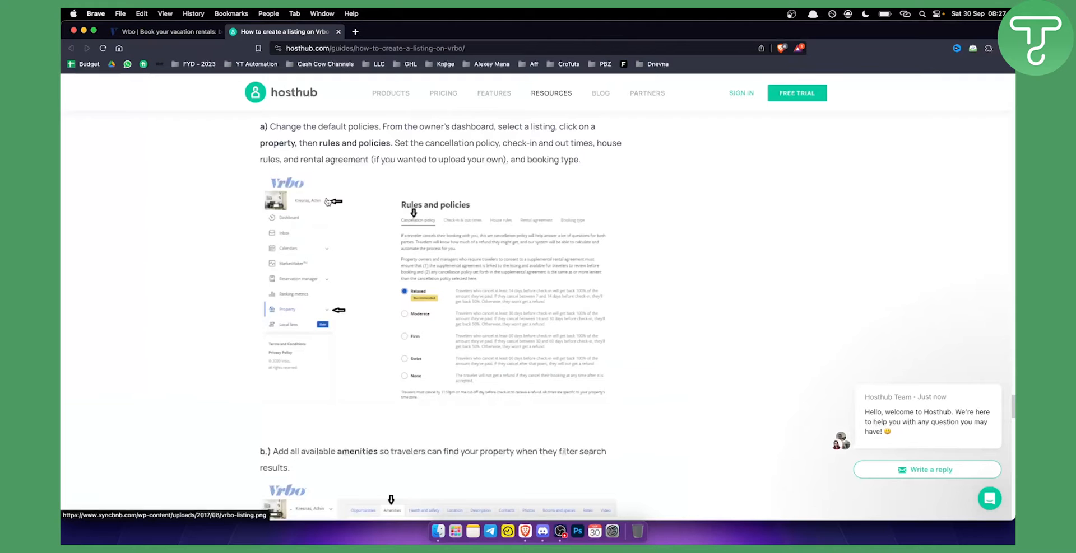
pyautogui.moveTo(310, 259)
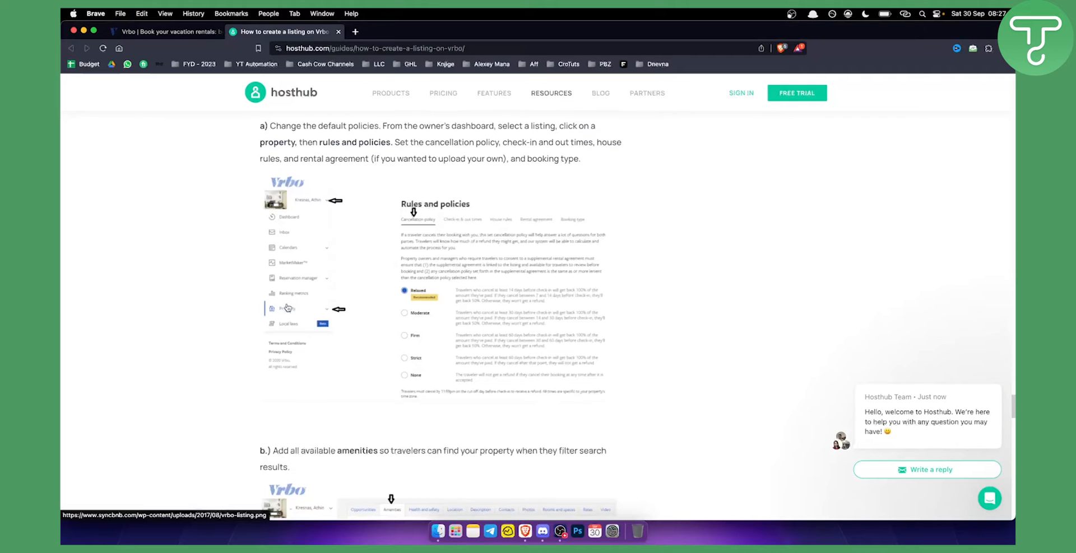
pyautogui.scroll(-3)
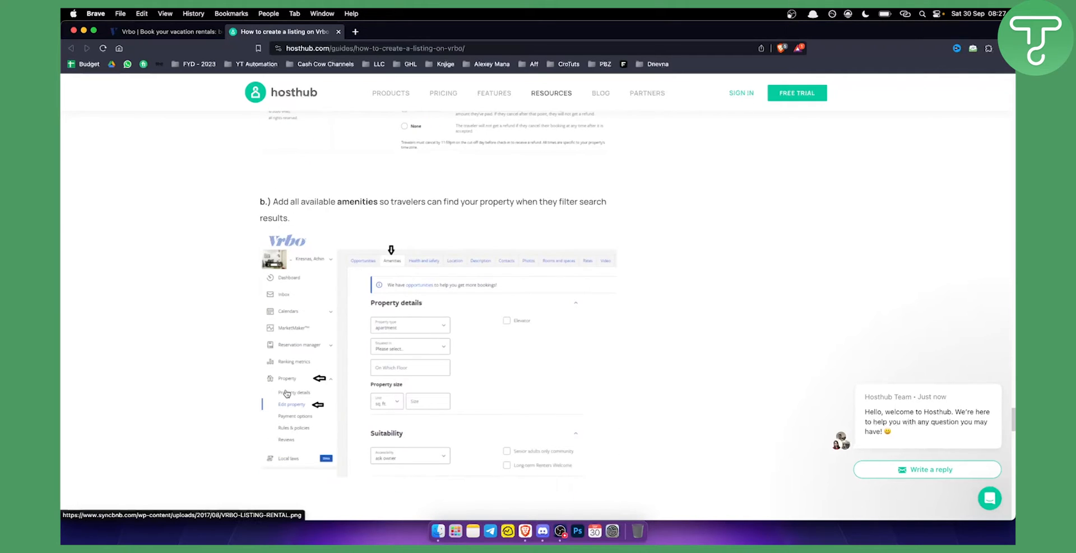
pyautogui.moveTo(410, 365)
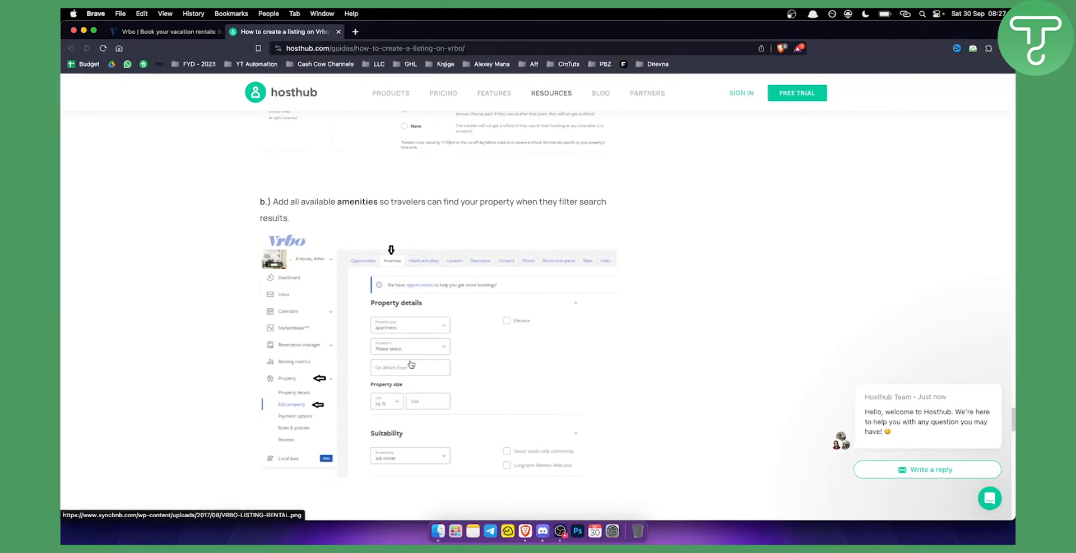
pyautogui.moveTo(412, 297)
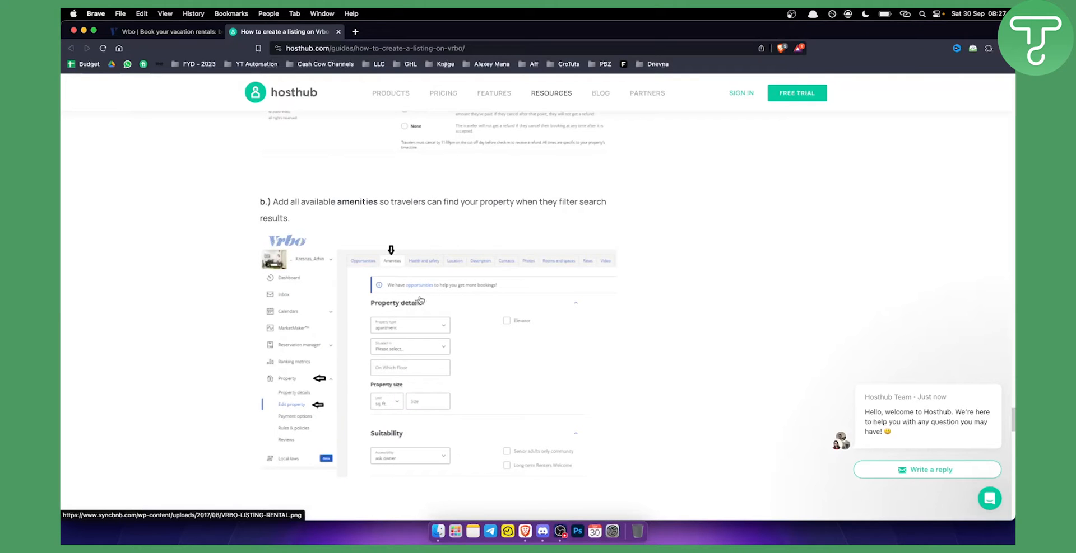
pyautogui.moveTo(414, 300)
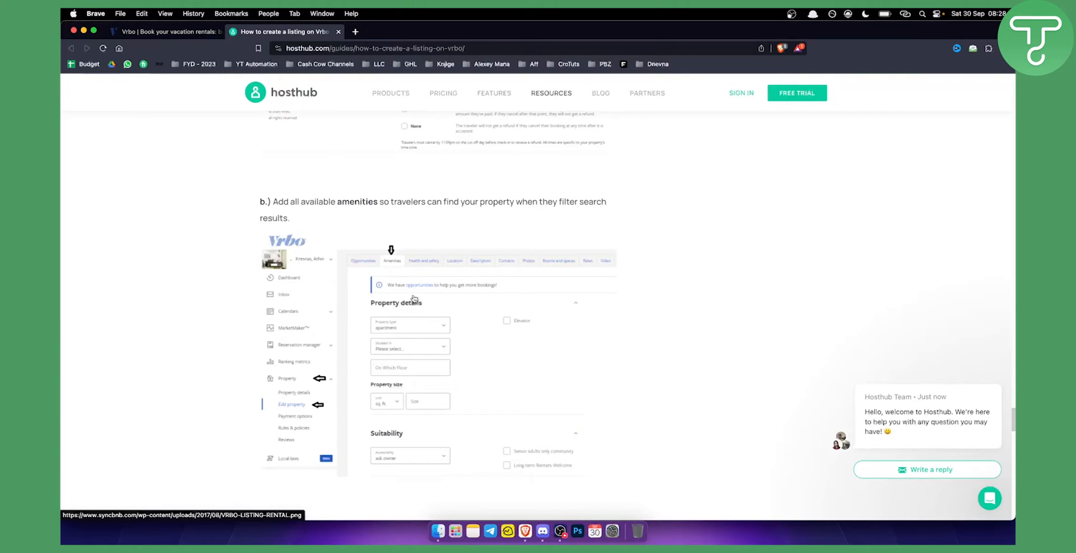
pyautogui.scroll(-3)
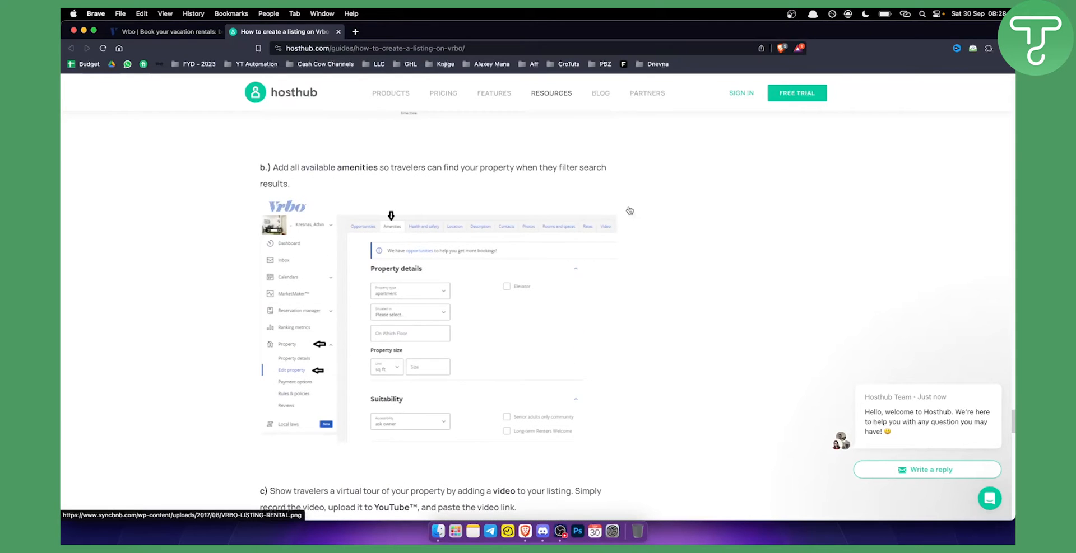
pyautogui.click(164, 31)
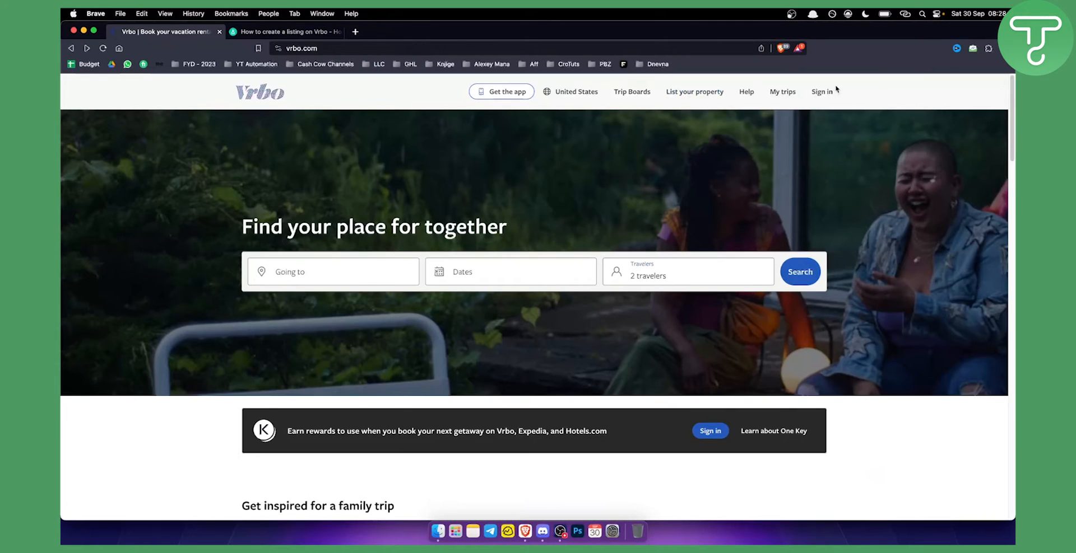
pyautogui.moveTo(782, 91)
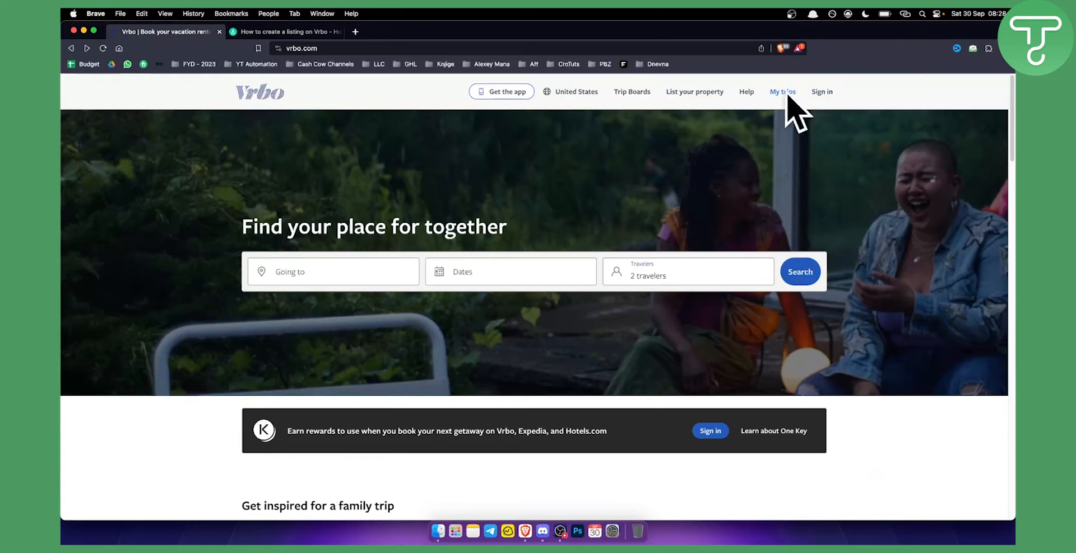
pyautogui.moveTo(368, 104)
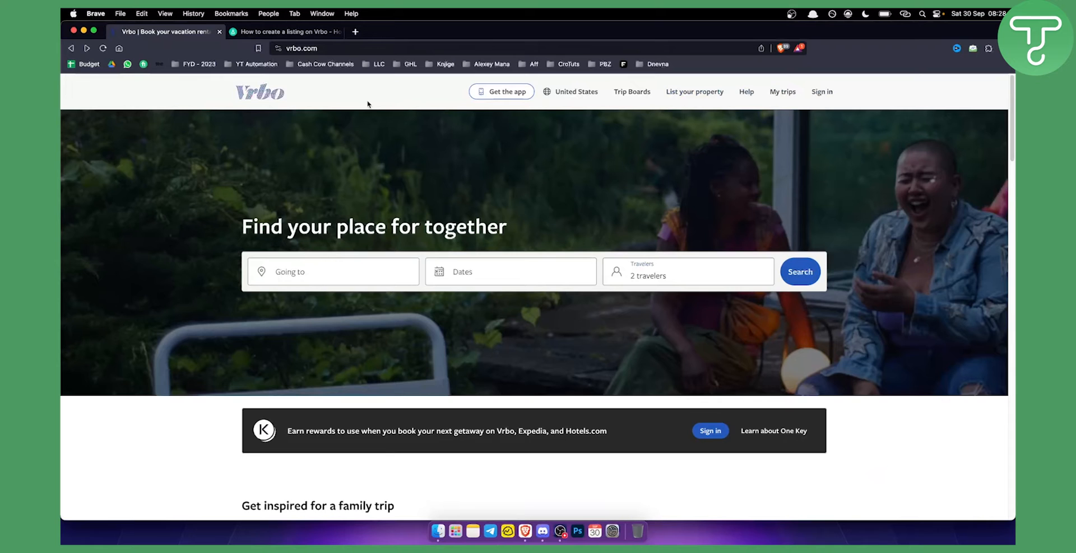
pyautogui.click(287, 32)
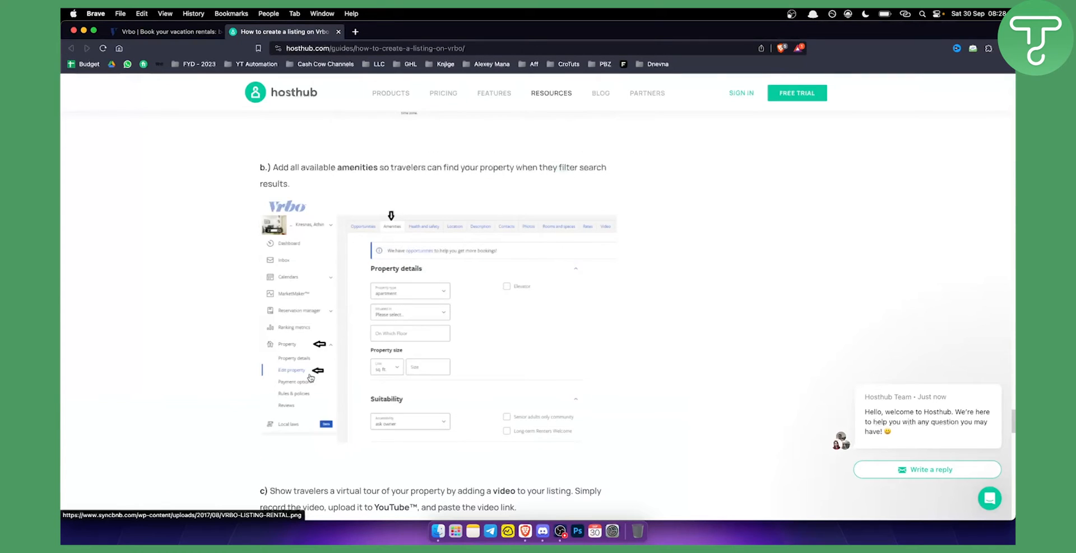
pyautogui.moveTo(417, 266)
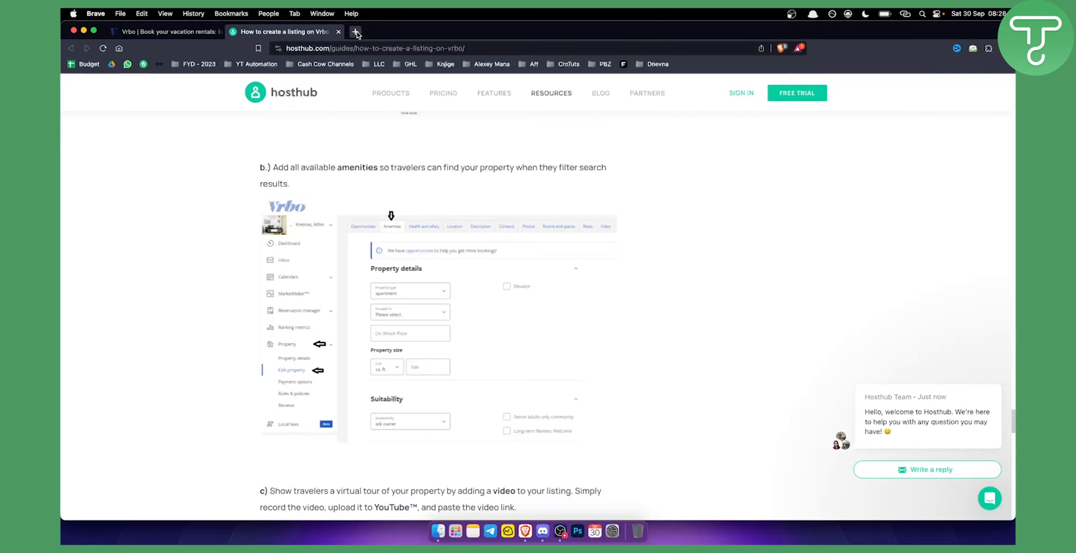
# - Open a new Brave tab and type vrbo.com/propertyid into its address bar
pyautogui.click(355, 31)
pyautogui.write("vrbo.com'")
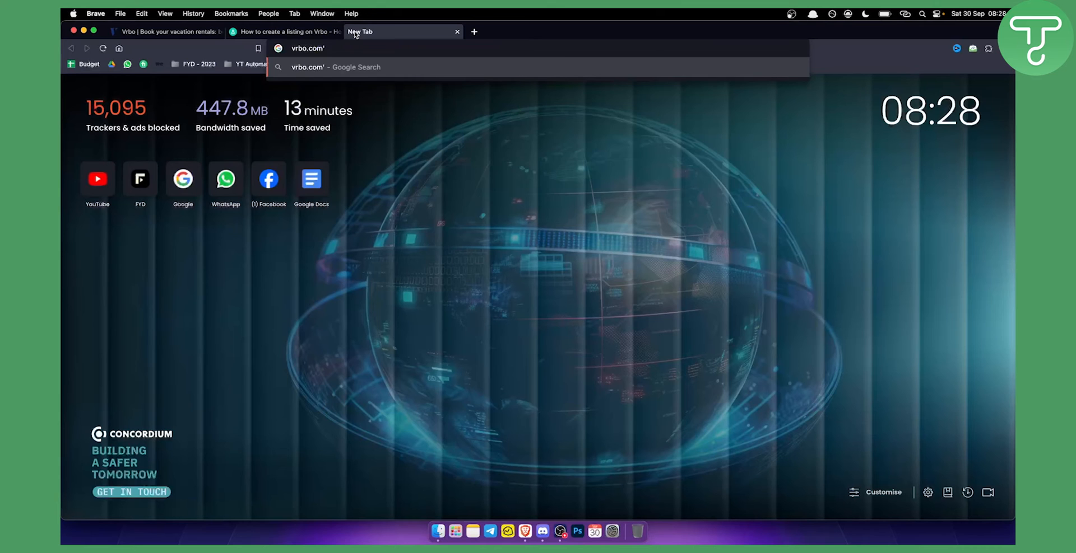
pyautogui.write('¶')
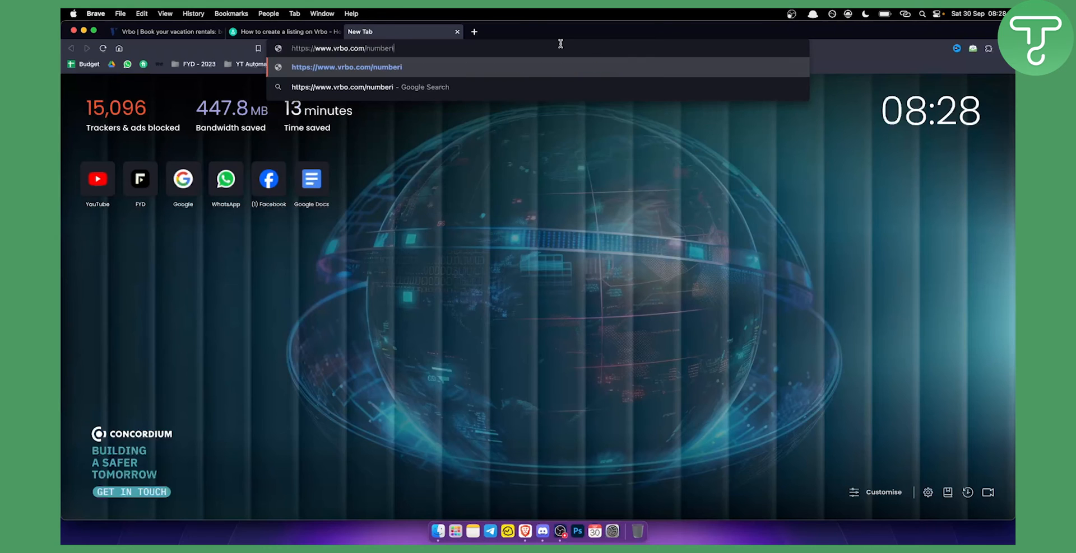
pyautogui.write('propert')
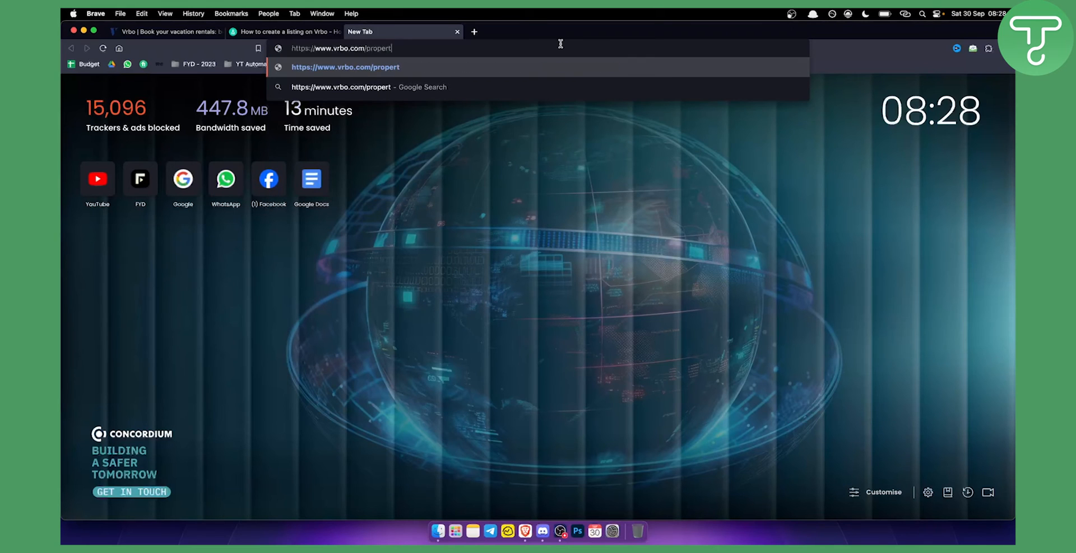
pyautogui.write('id')
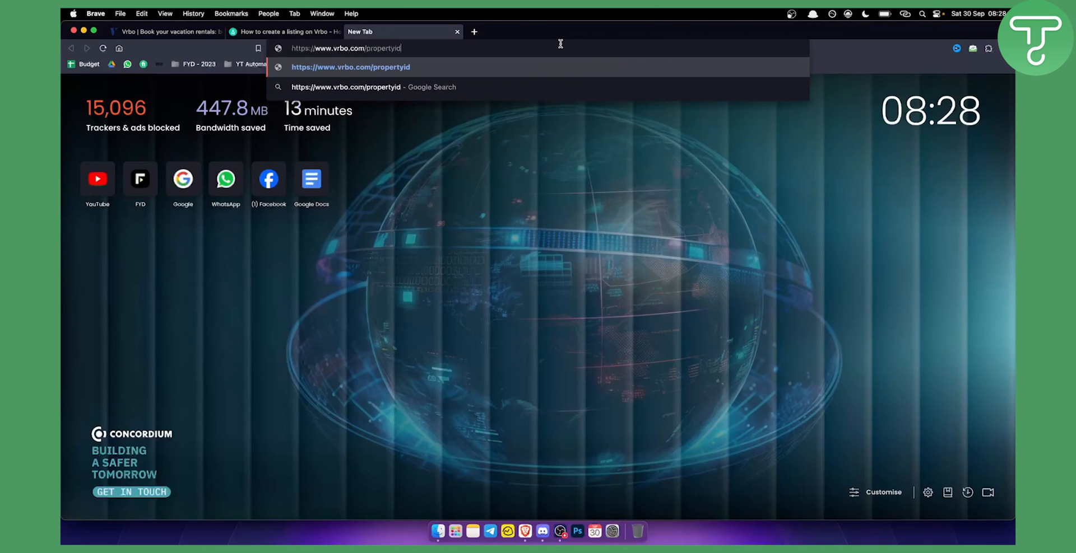